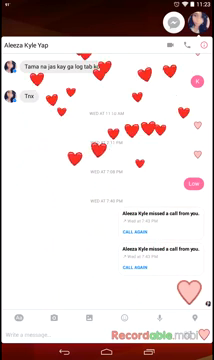
key(HOME)
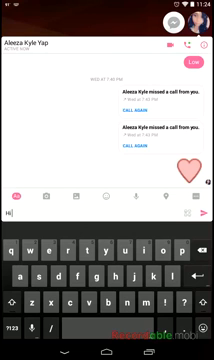
- Add 'Kyle' and the Tagalog words 'saan ka' to the draft message
text(Kyle)
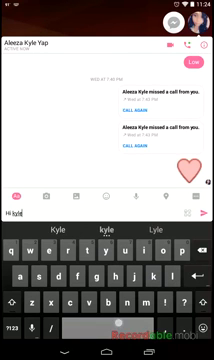
text(saari)
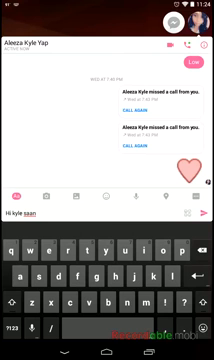
text(ka)
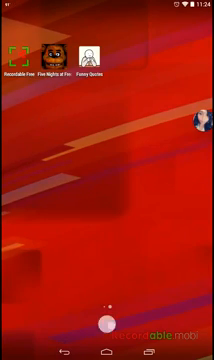
- Open the app drawer and swipe to the apps page containing Settings
click(107, 330)
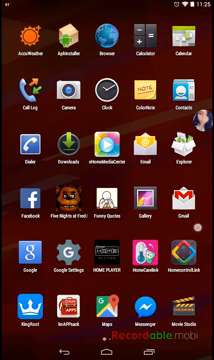
scroll(left, 3)
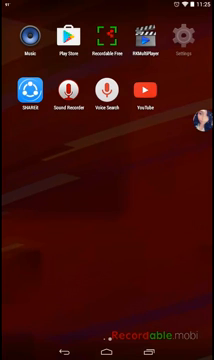